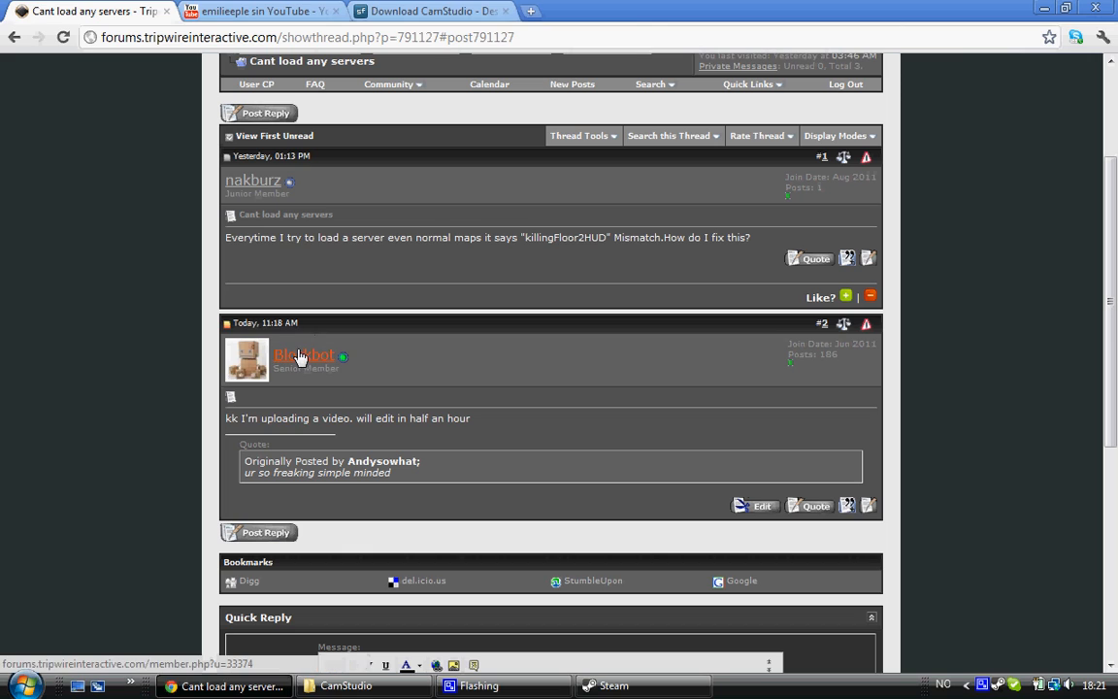
pyautogui.moveTo(352, 228)
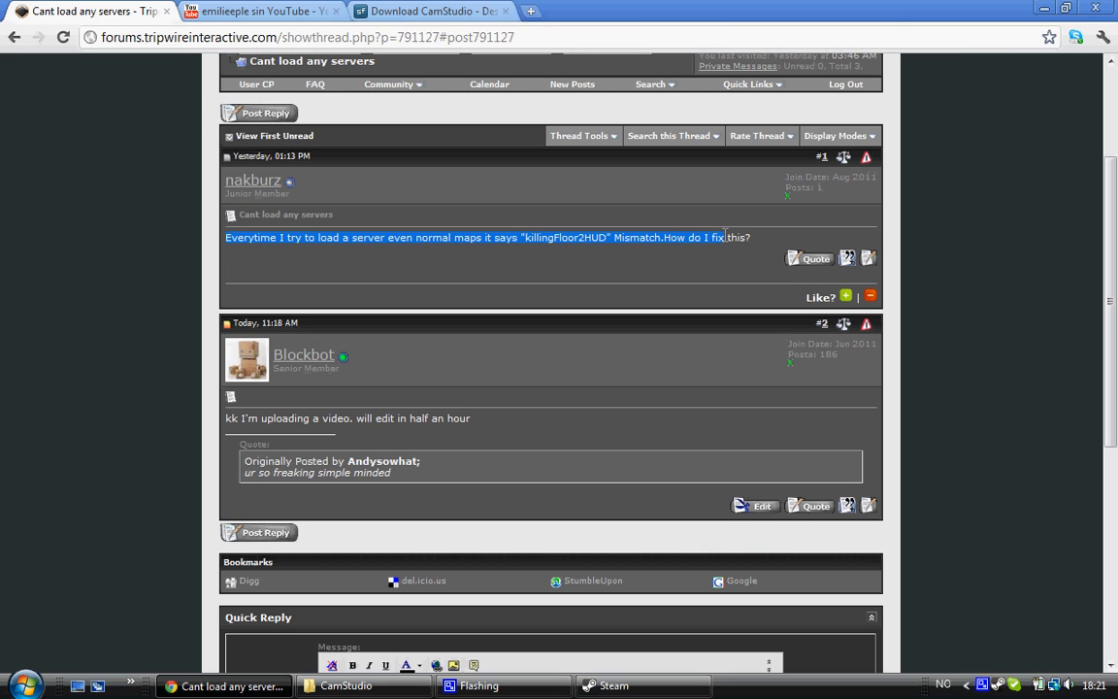
pyautogui.moveTo(399, 235)
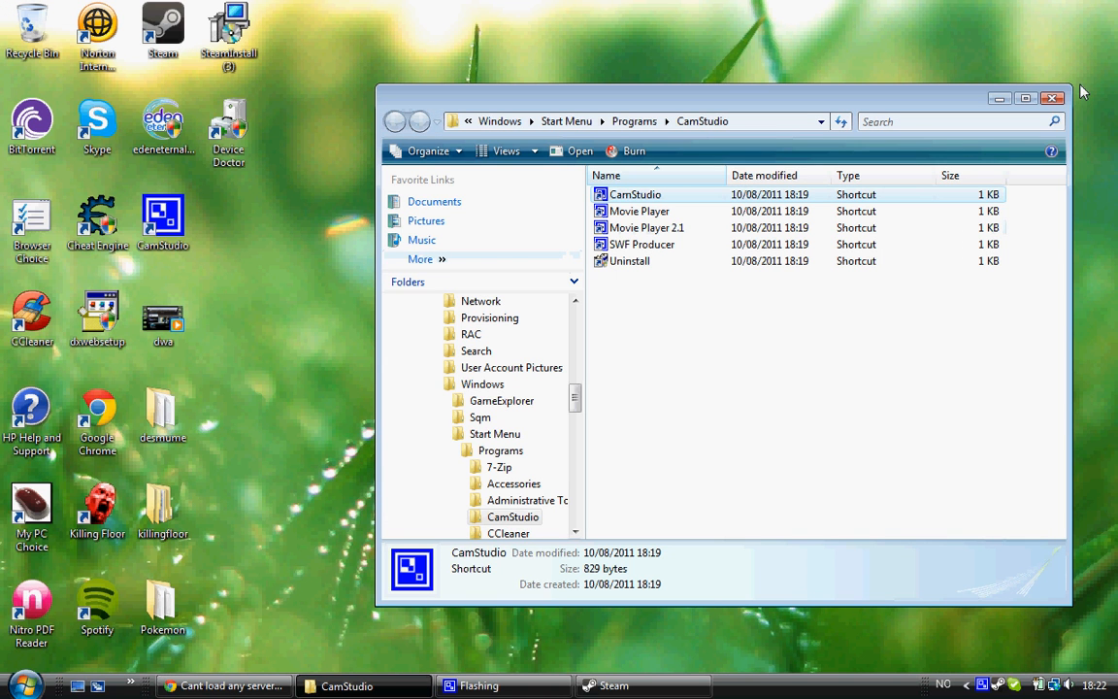
# Step: Navigate from Computer into Local Disk (C:) Program Files and scroll to the Steam folder
pyautogui.click(18, 685)
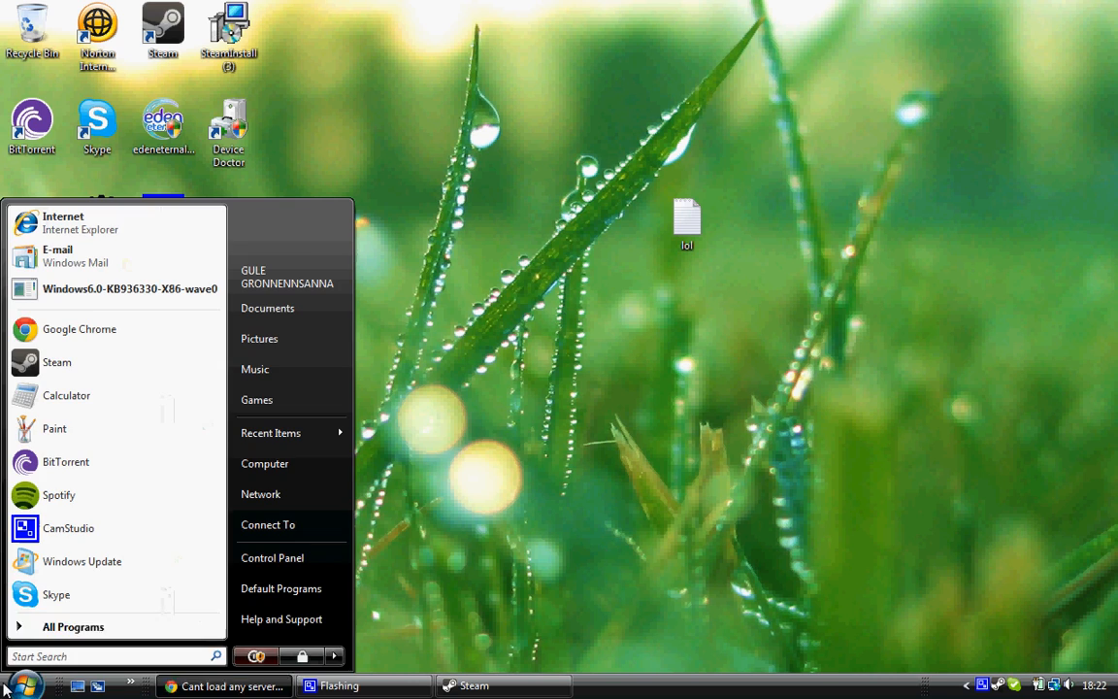
pyautogui.moveTo(291, 463)
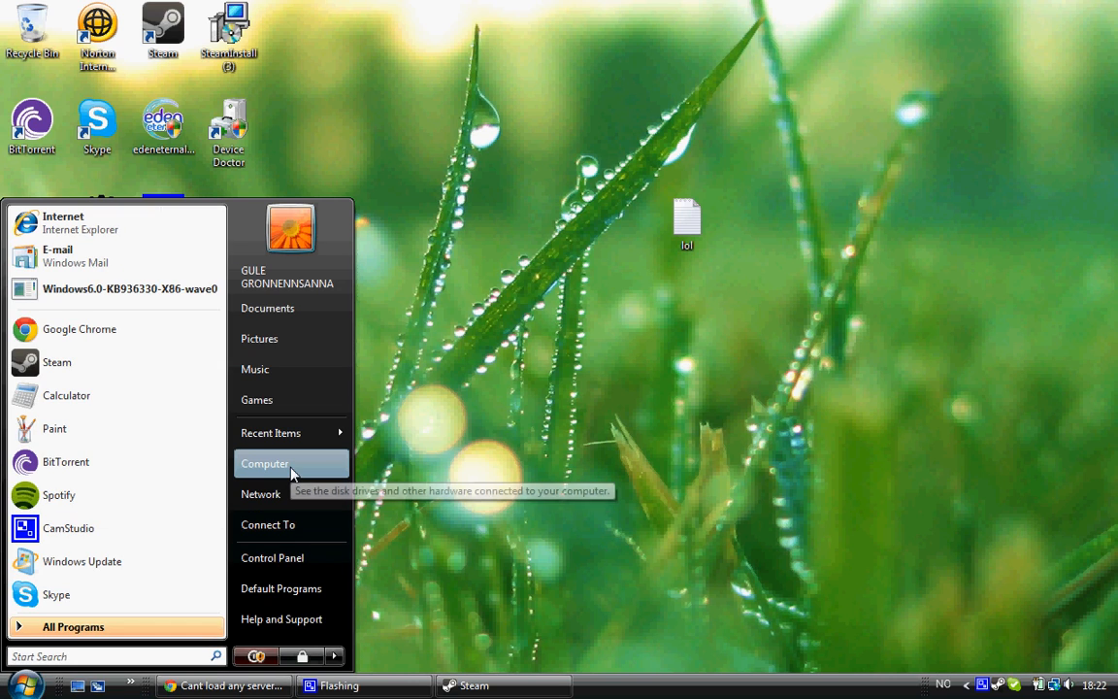
pyautogui.click(264, 463)
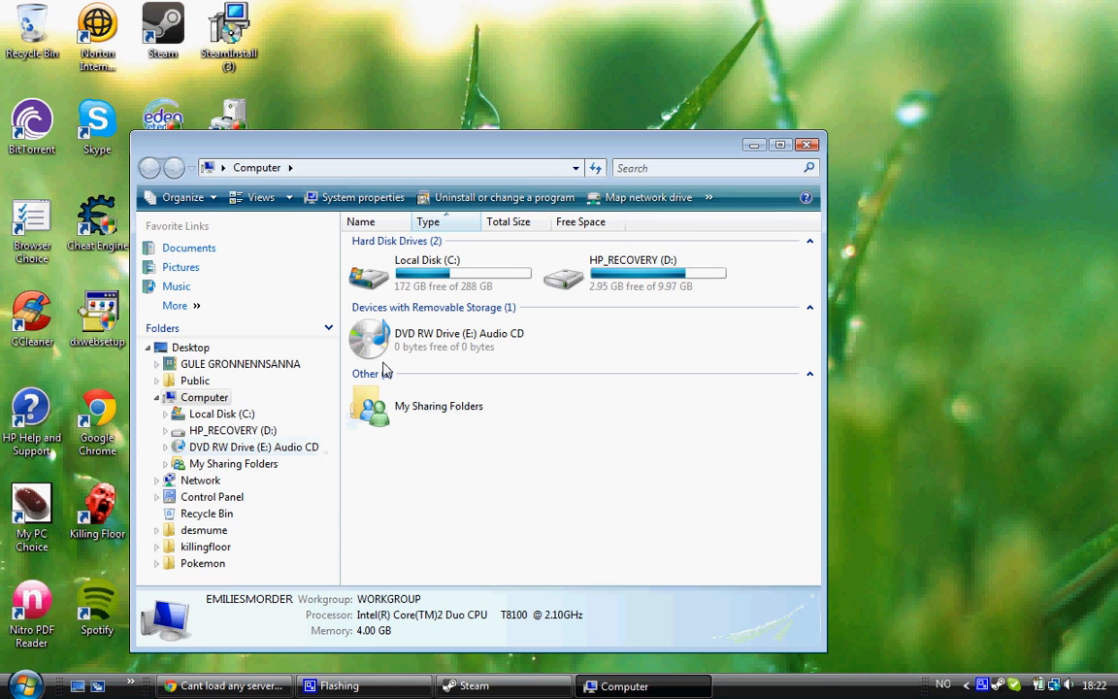
pyautogui.click(427, 272)
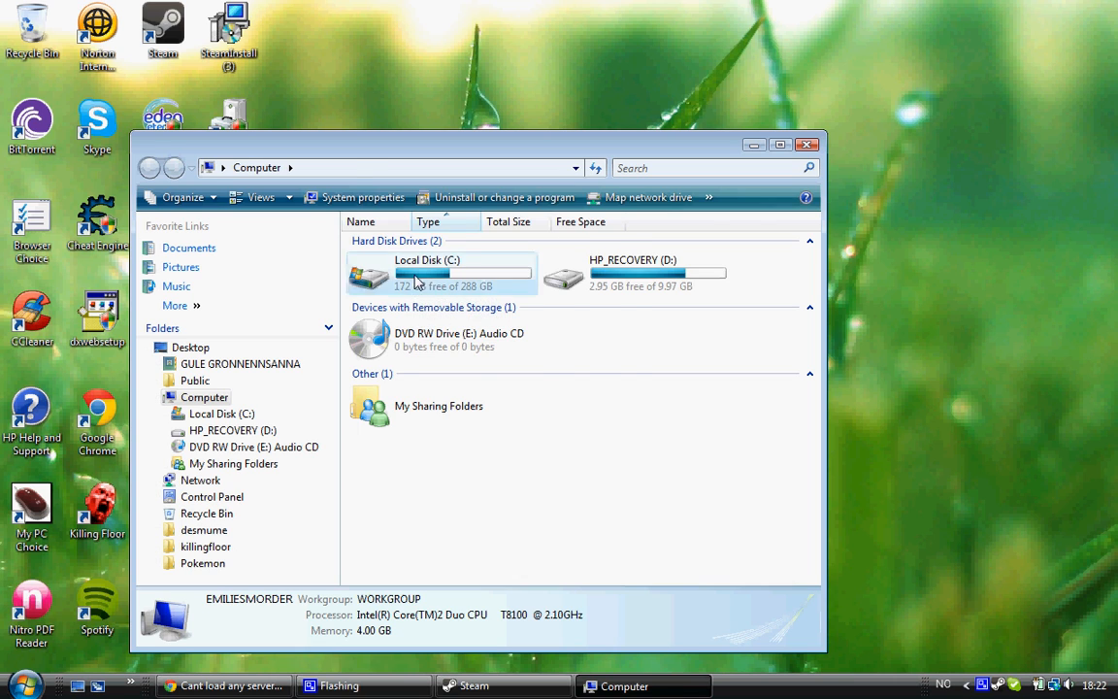
pyautogui.doubleClick(428, 276)
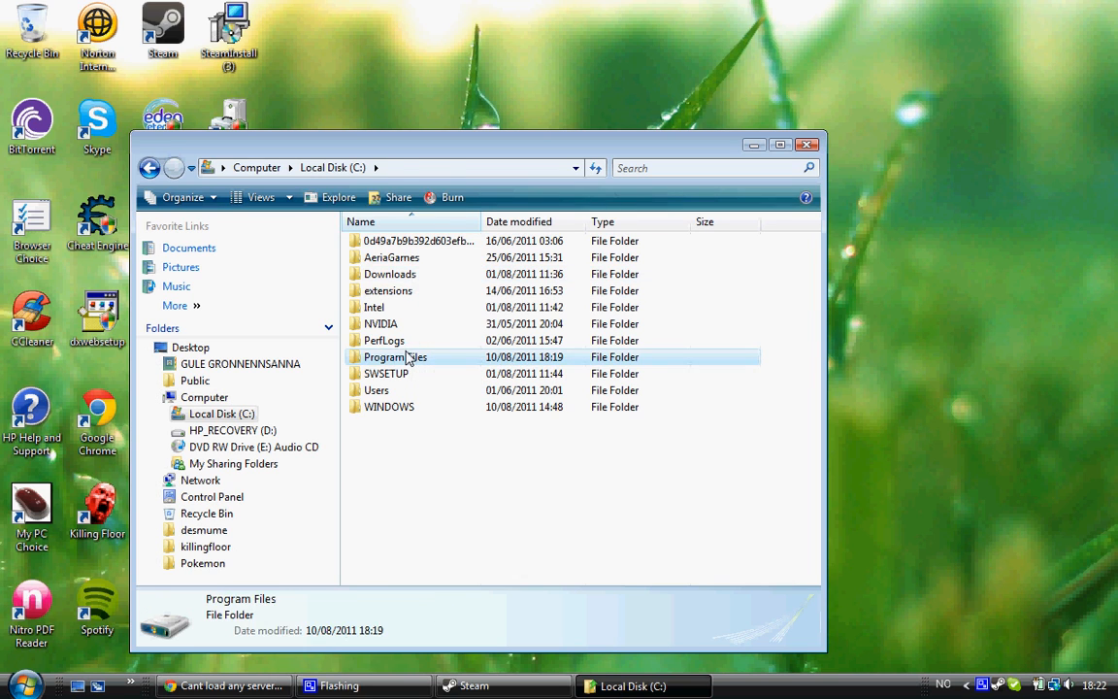
pyautogui.doubleClick(394, 356)
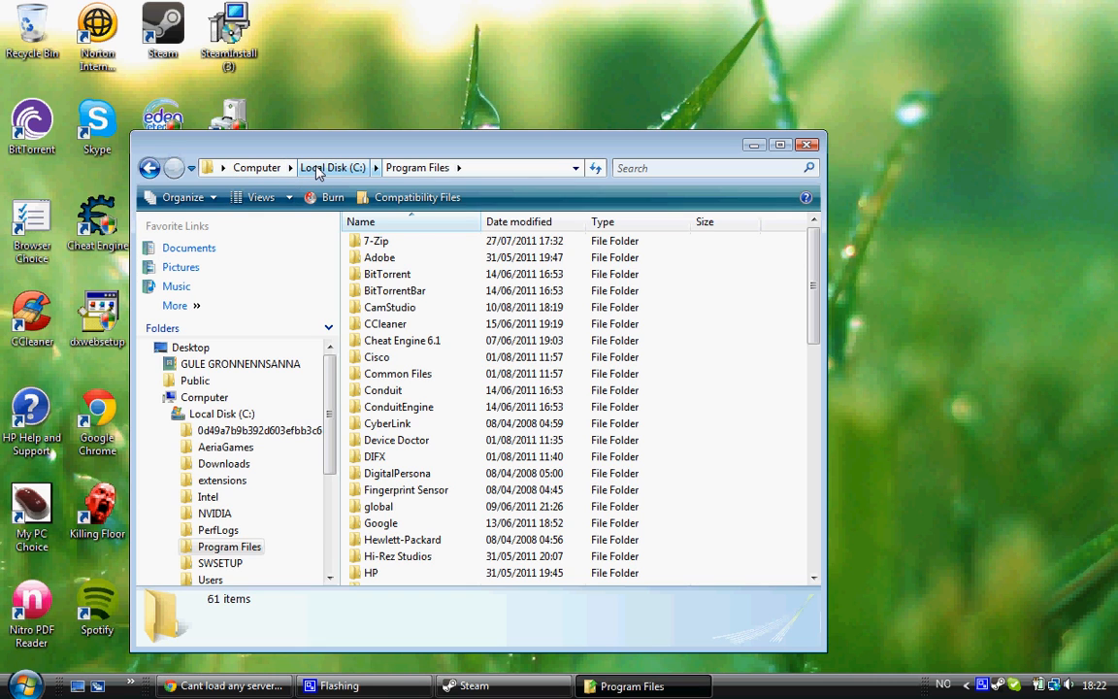
pyautogui.scroll(-3)
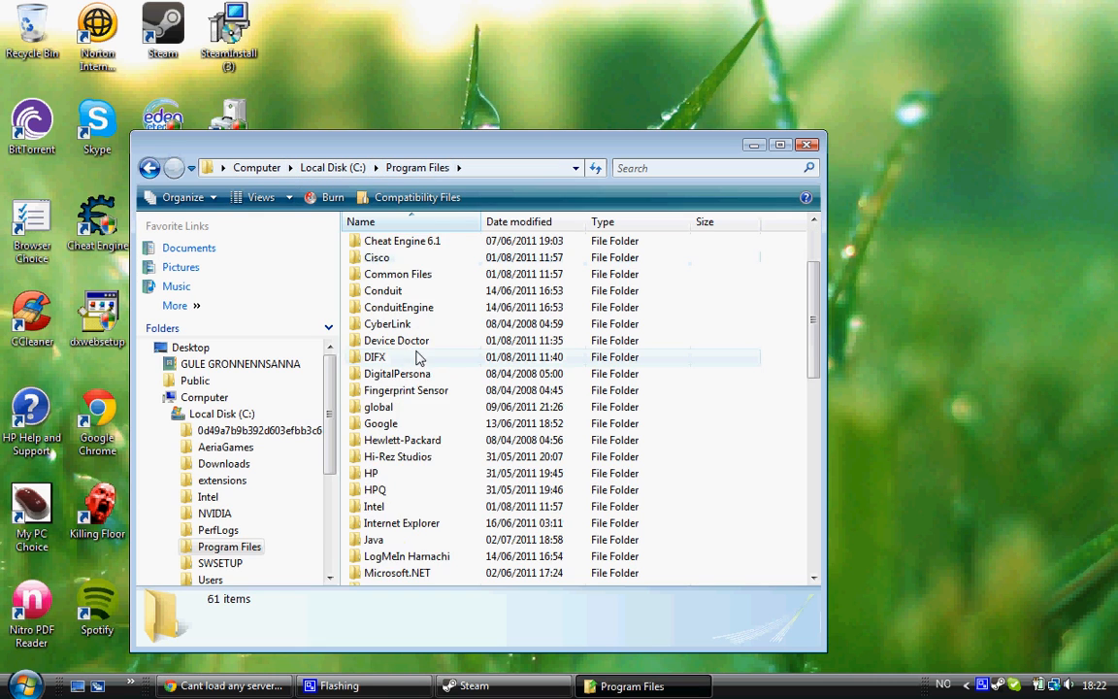
pyautogui.scroll(-3)
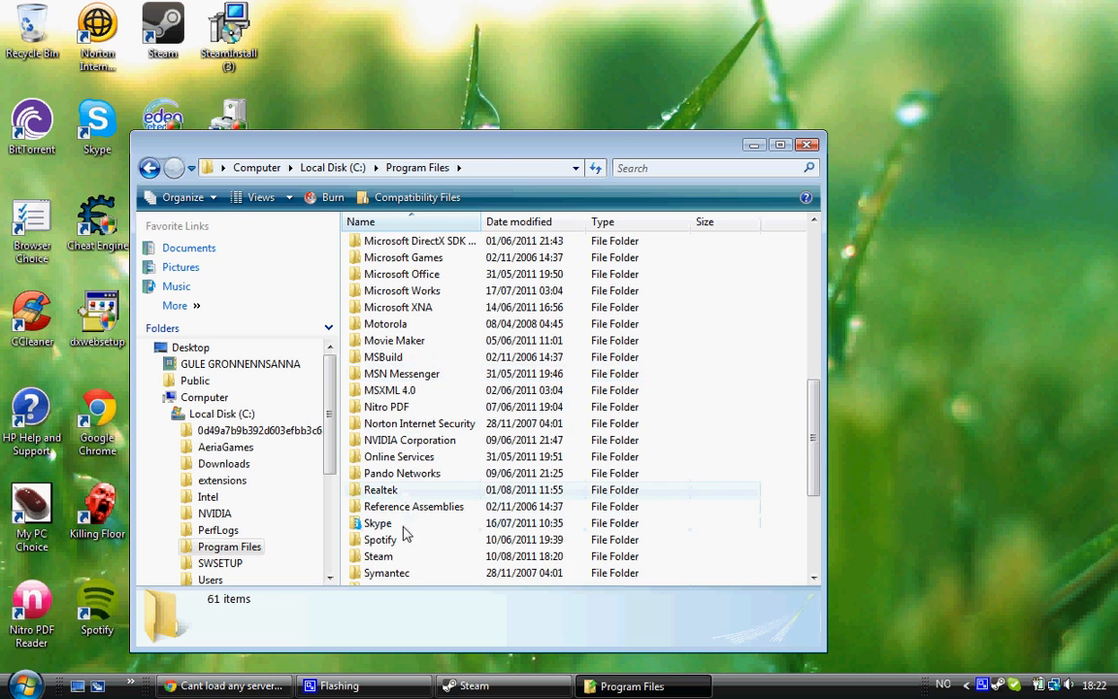
# Step: Drill into Steam > steamapps > common > killingfloor > Textures with the window maximized
pyautogui.doubleClick(378, 556)
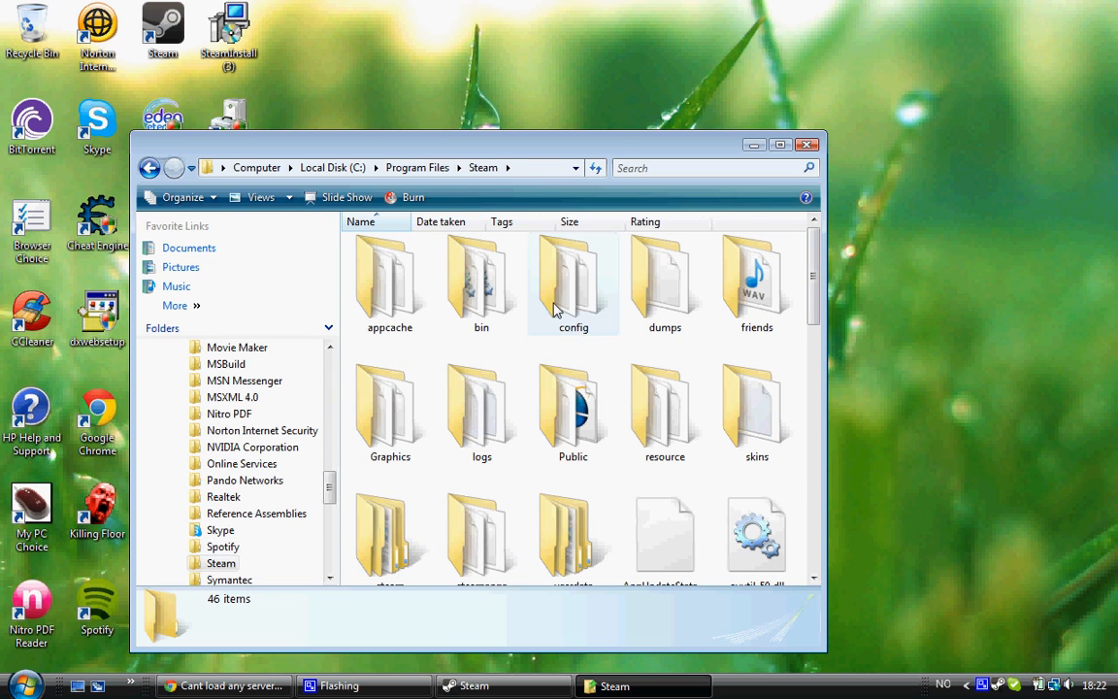
pyautogui.click(779, 145)
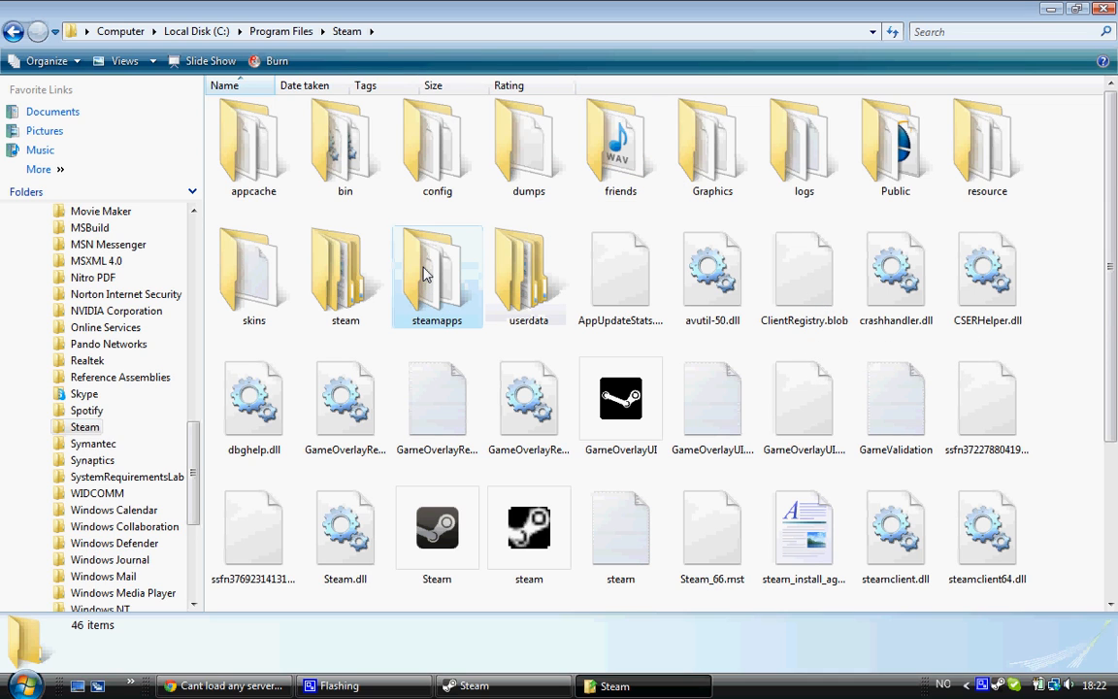
pyautogui.doubleClick(437, 272)
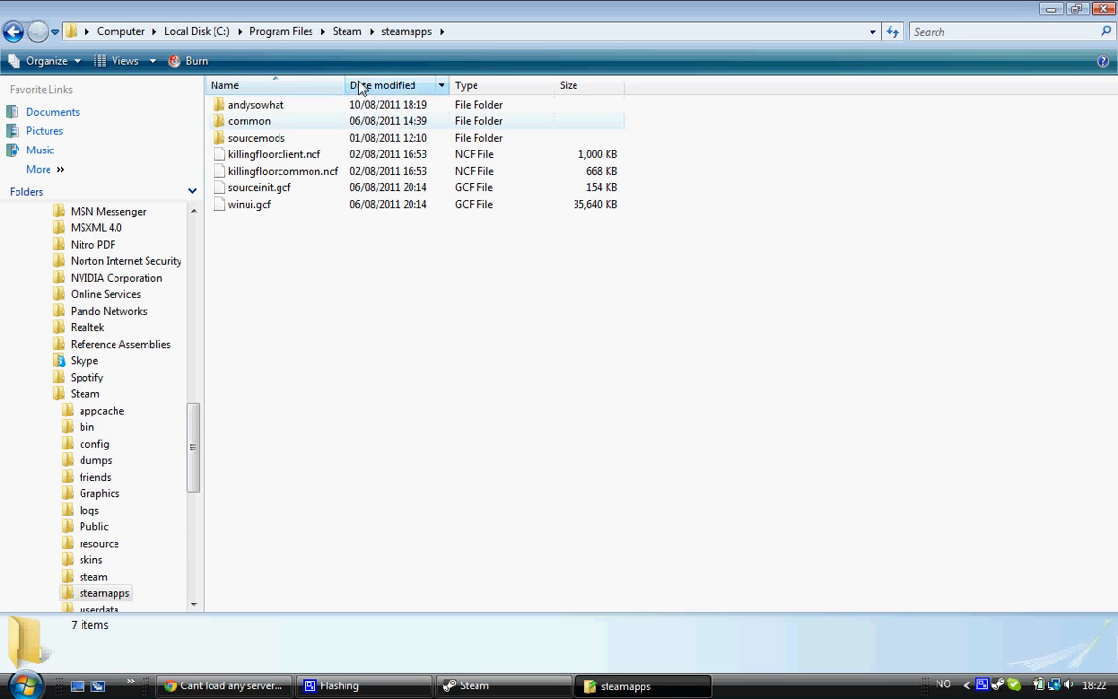
pyautogui.doubleClick(248, 121)
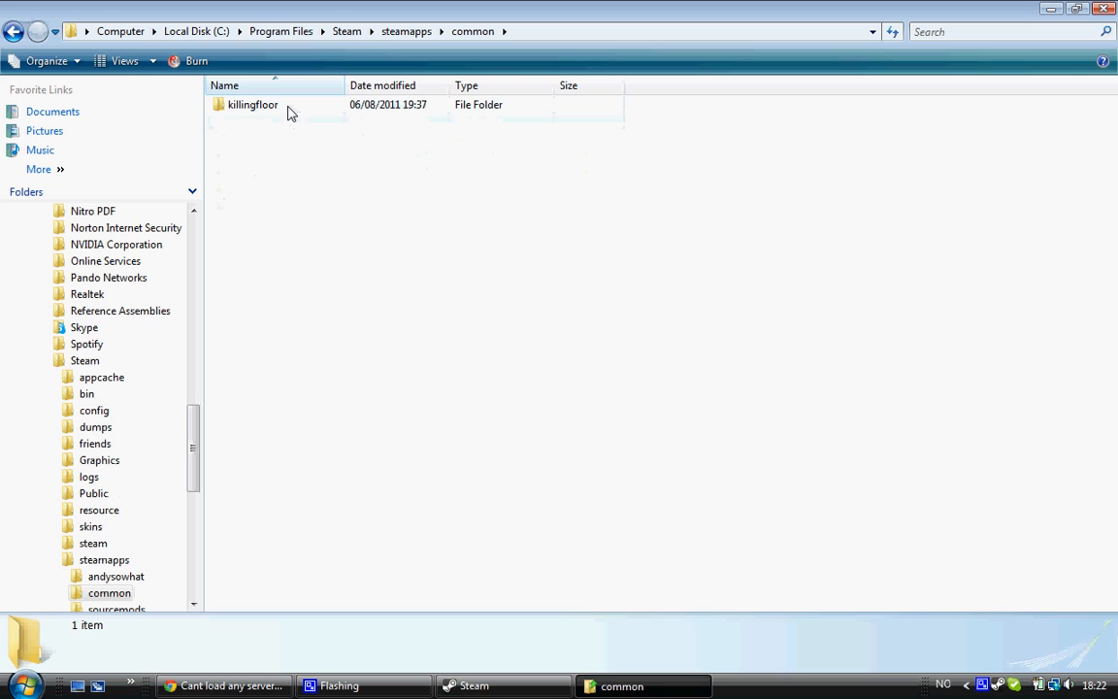
pyautogui.doubleClick(252, 104)
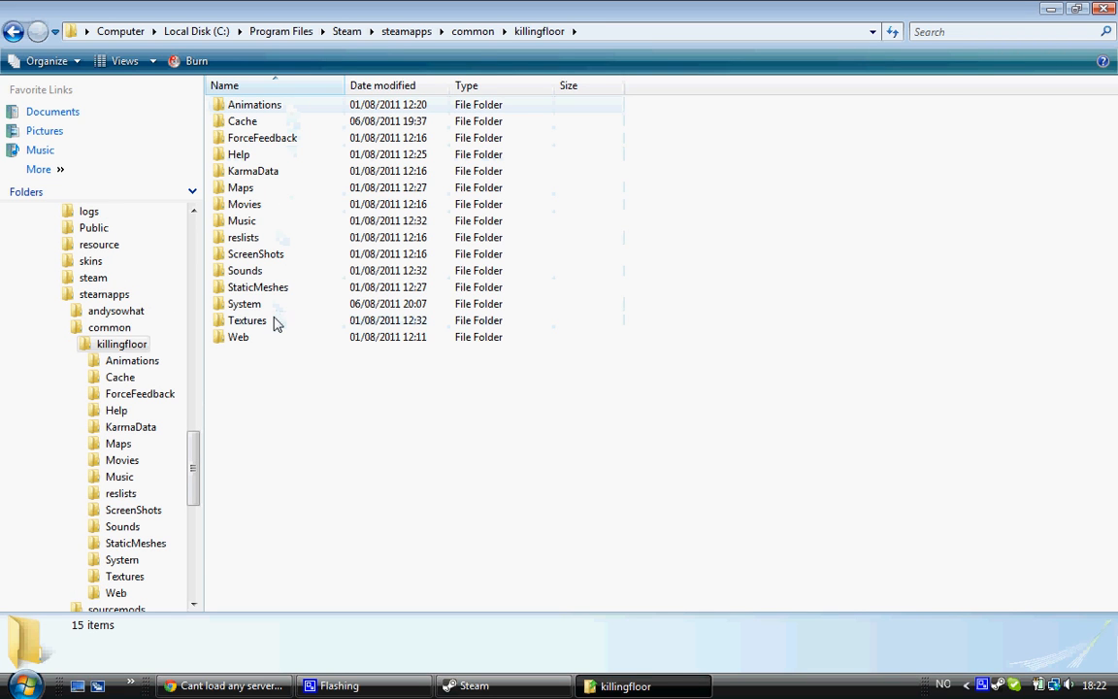
pyautogui.doubleClick(247, 321)
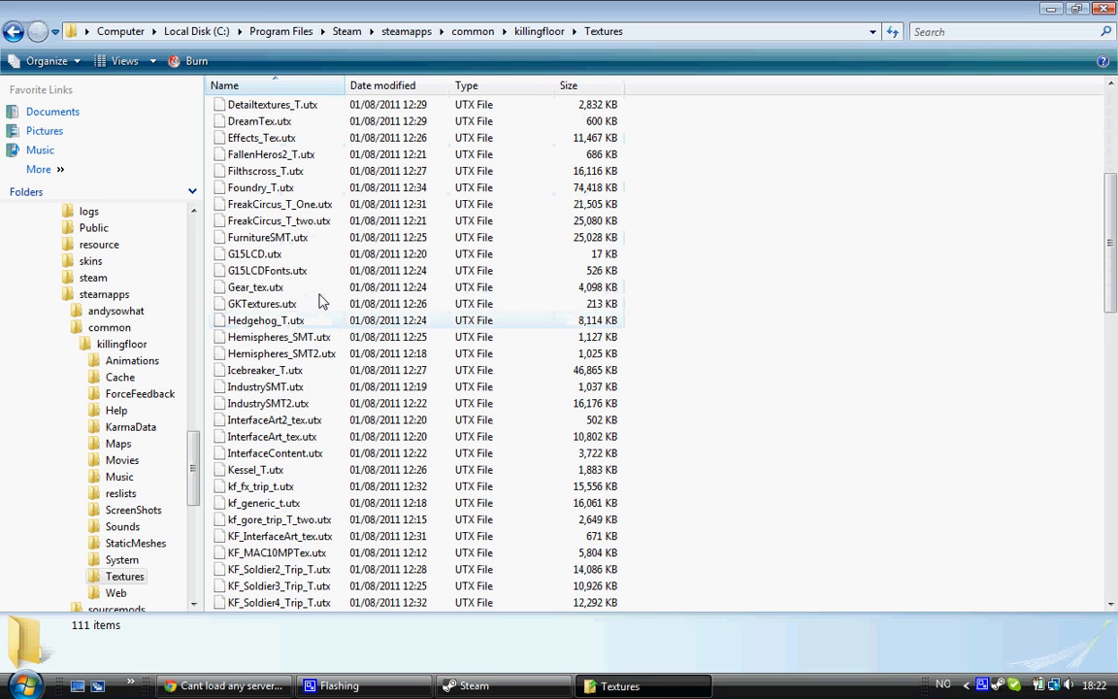
# Step: Select KillingFloor2HUD.utx in Textures, then return to the forum thread about the mismatch
pyautogui.scroll(-3)
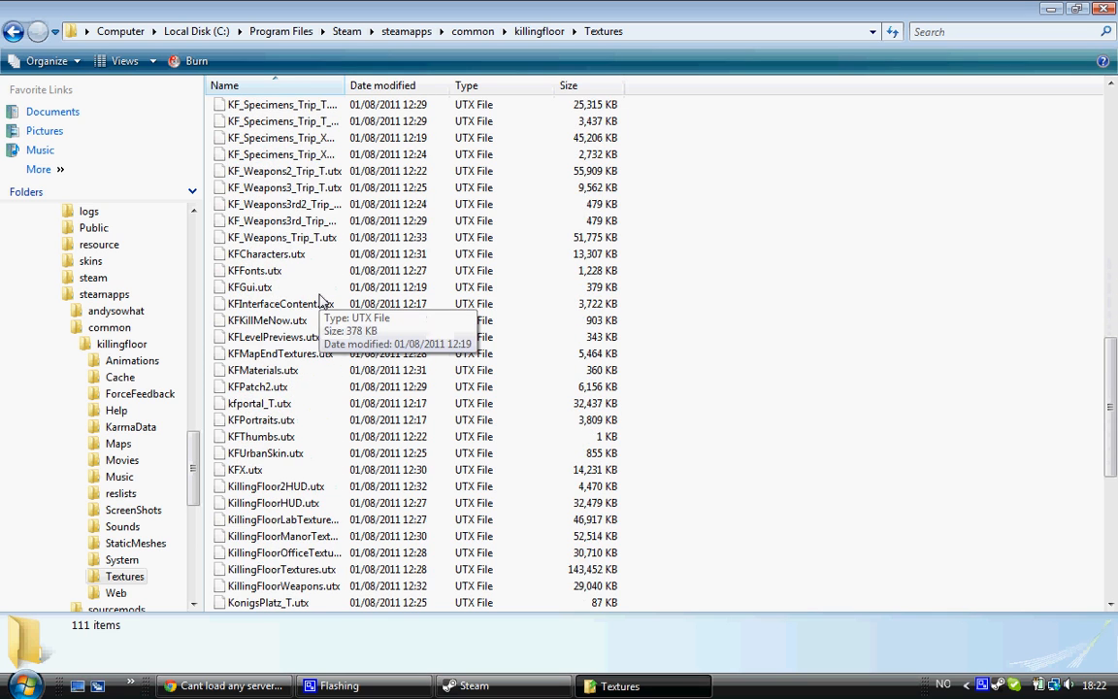
pyautogui.scroll(-3)
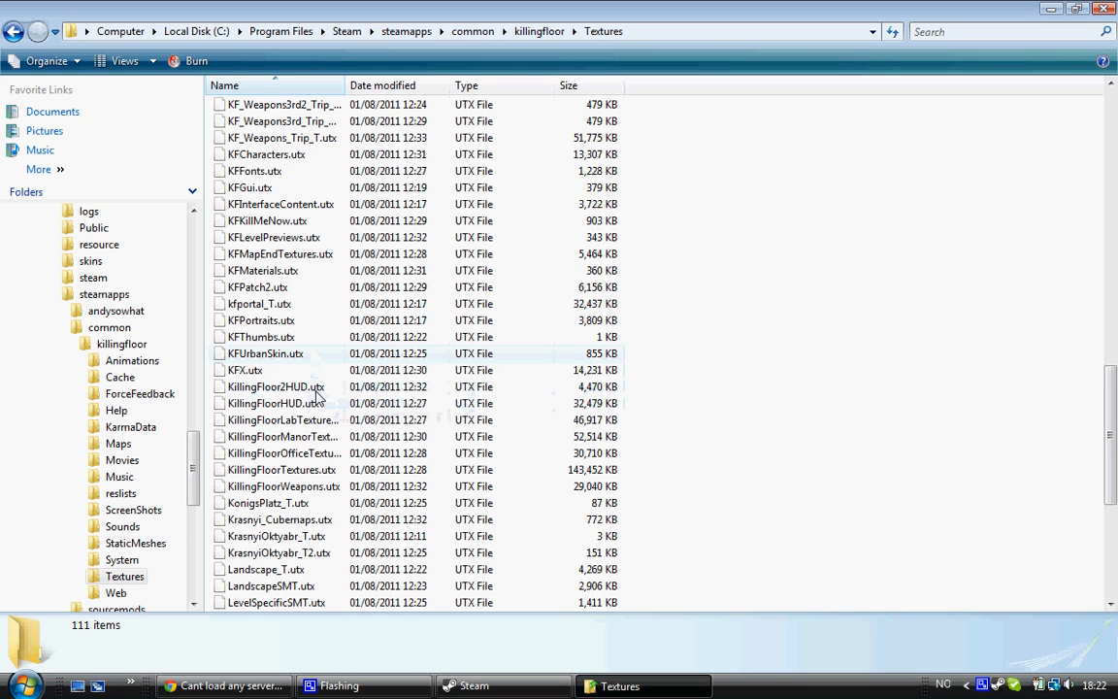
pyautogui.click(275, 386)
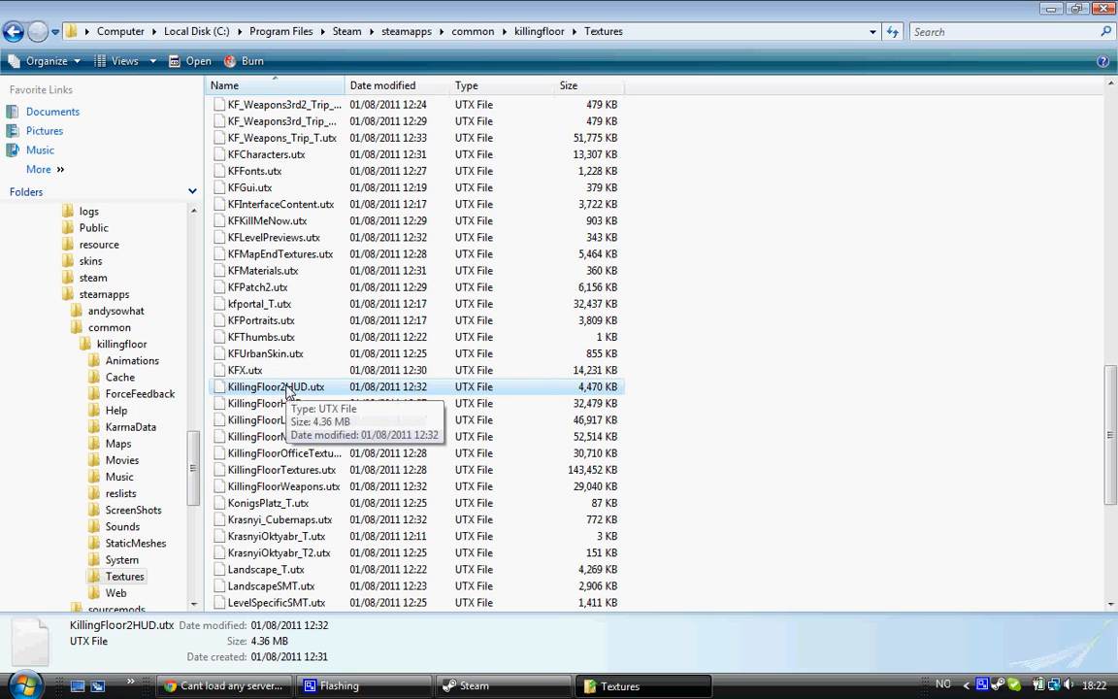
pyautogui.moveTo(311, 393)
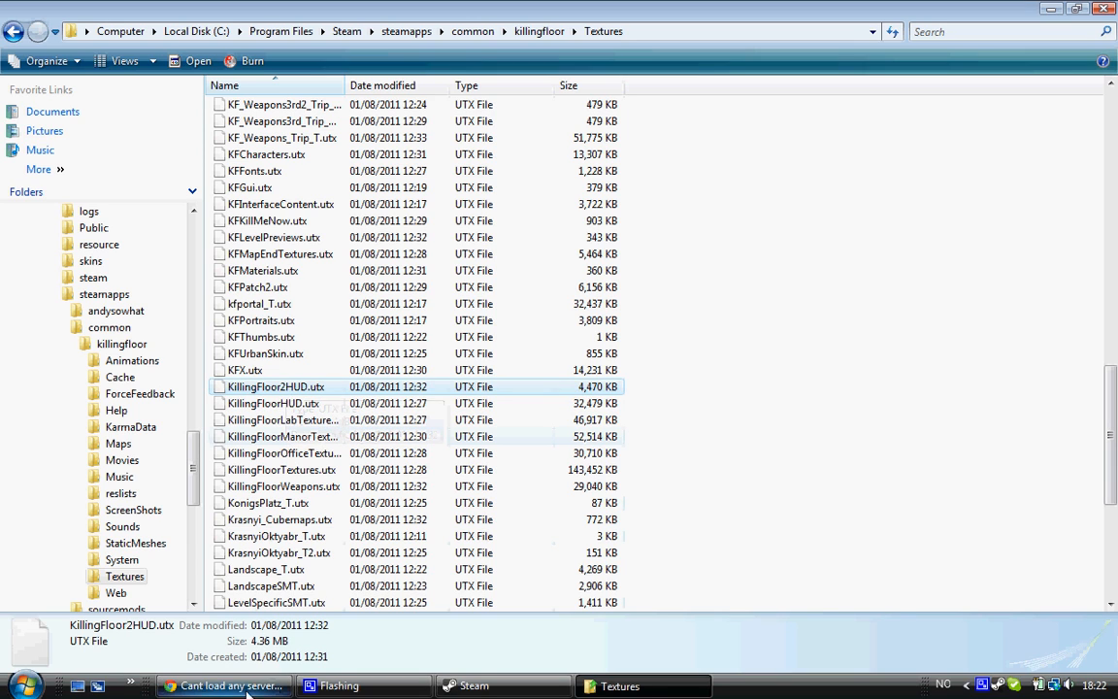
pyautogui.click(223, 686)
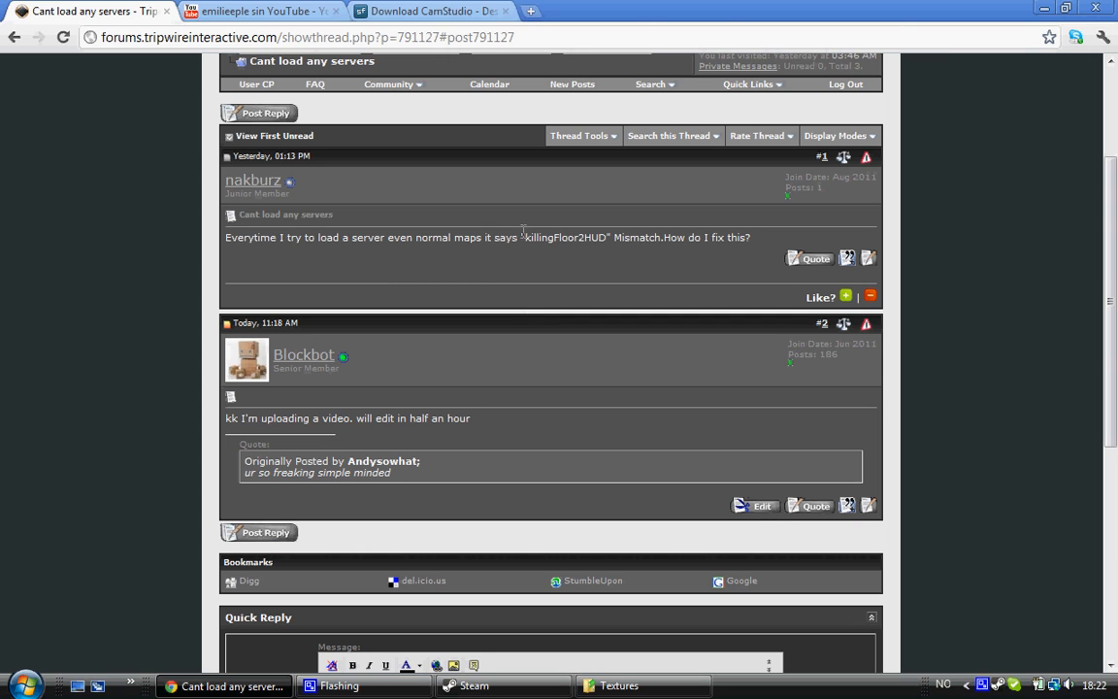
pyautogui.moveTo(1043, 7)
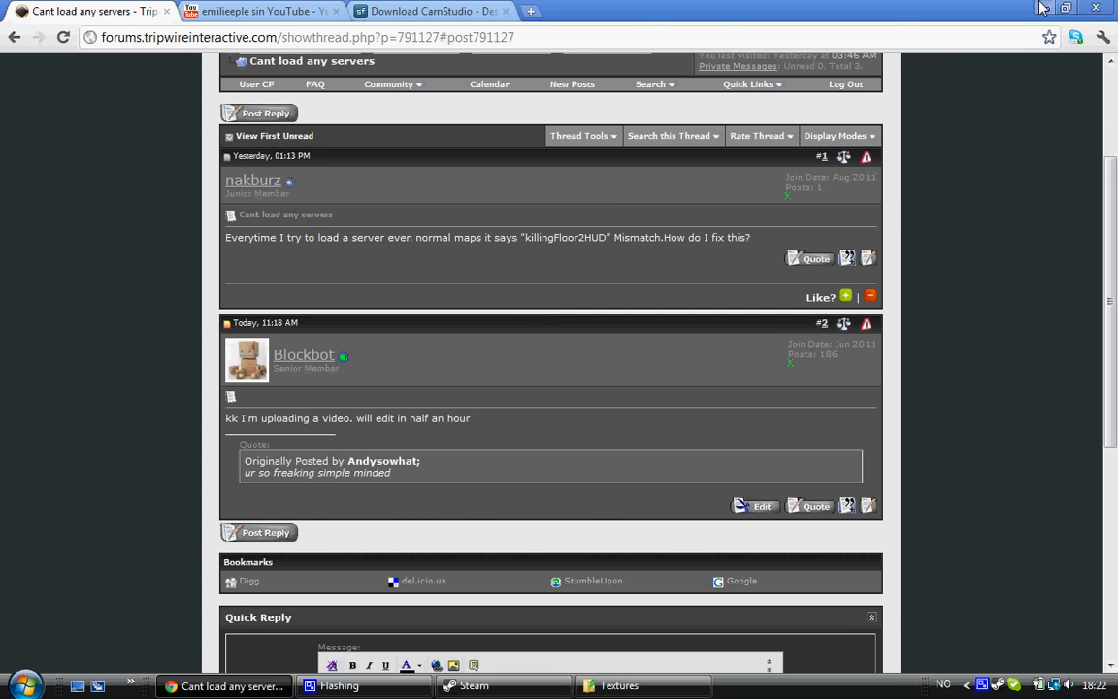
# Step: Delete KillingFloor2HUD.utx to the Recycle Bin and minimize the Textures window
pyautogui.click(618, 685)
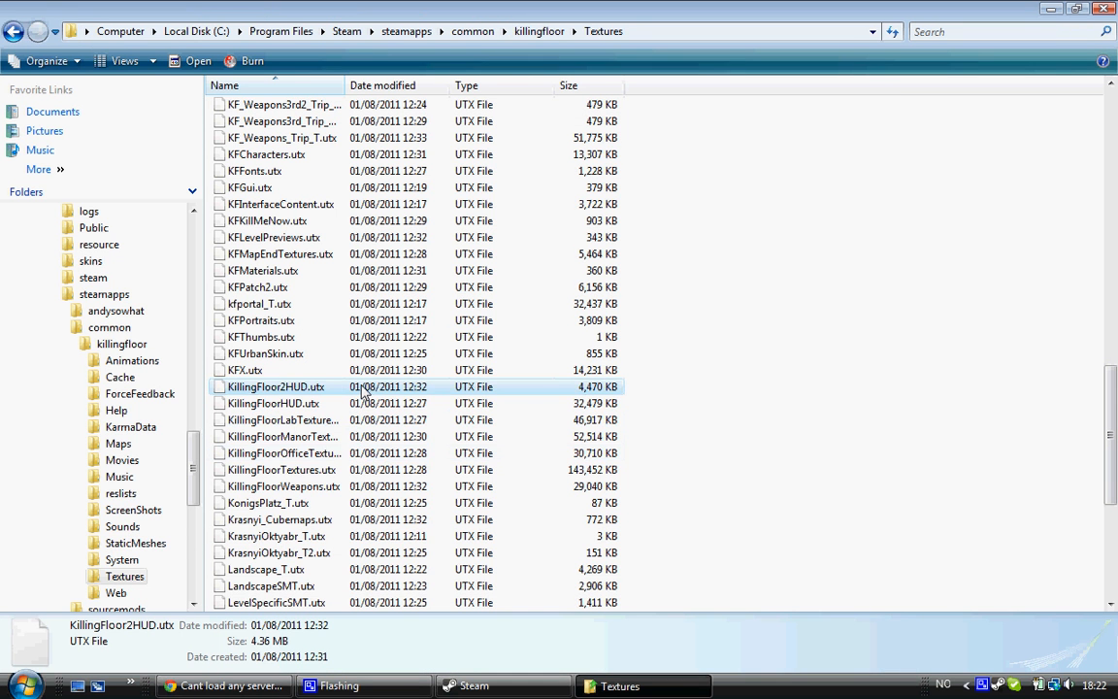
pyautogui.press('Delete')
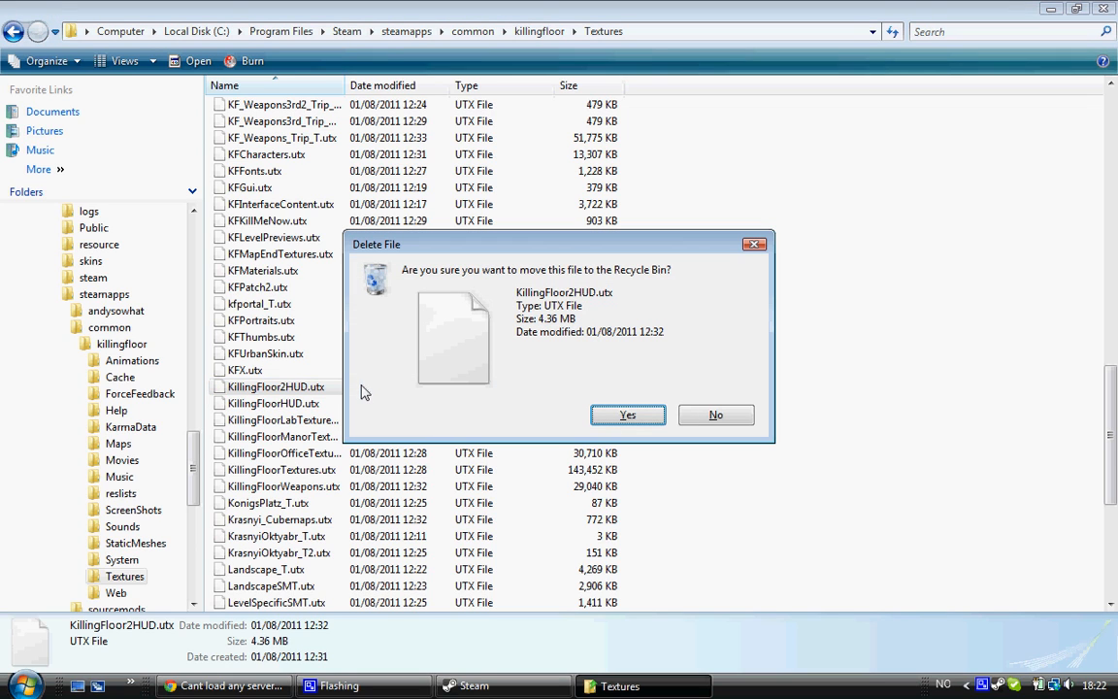
pyautogui.click(627, 415)
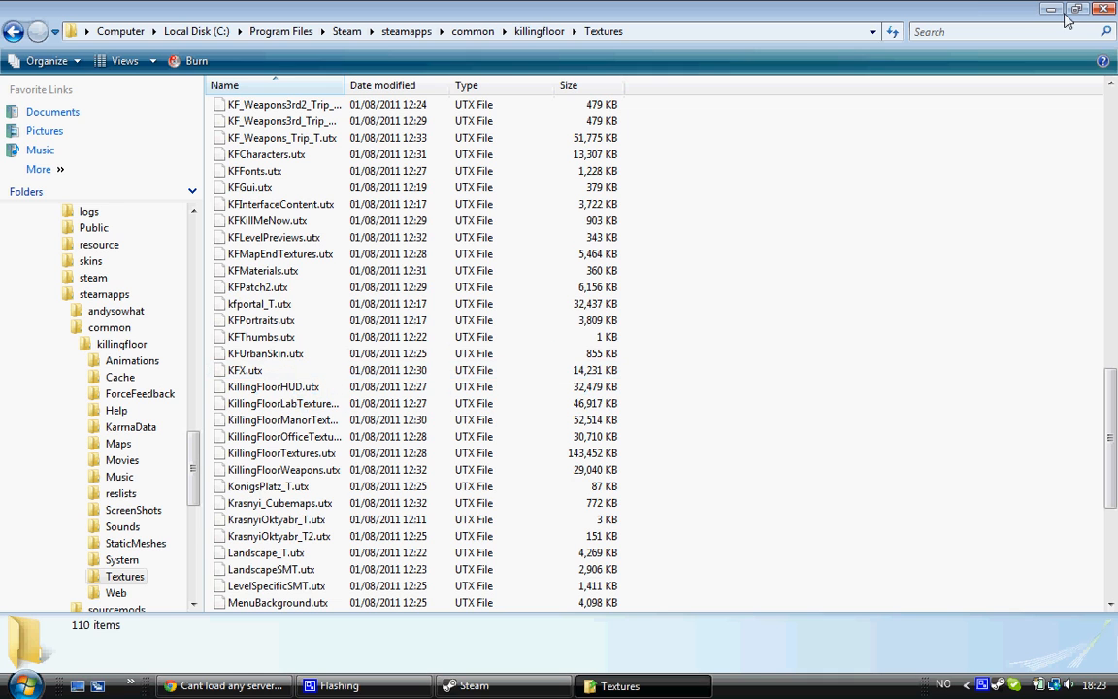
pyautogui.click(1049, 9)
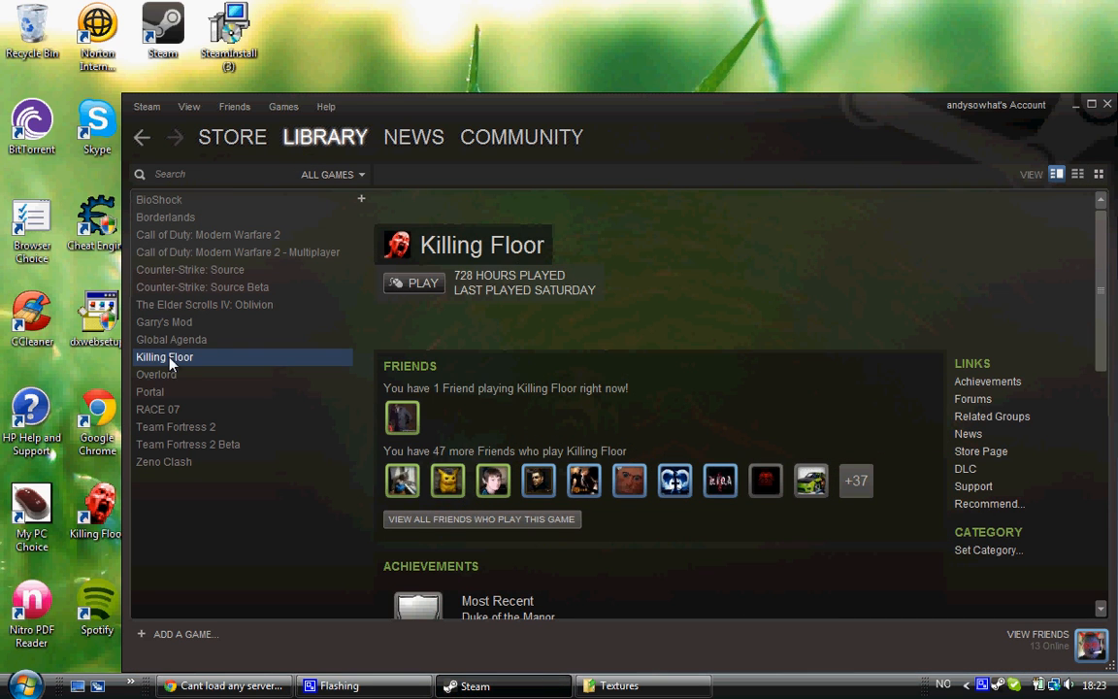
# Step: Show Killing Floor's Properties on the Local Files tab from the Steam Library list
pyautogui.rightClick(165, 357)
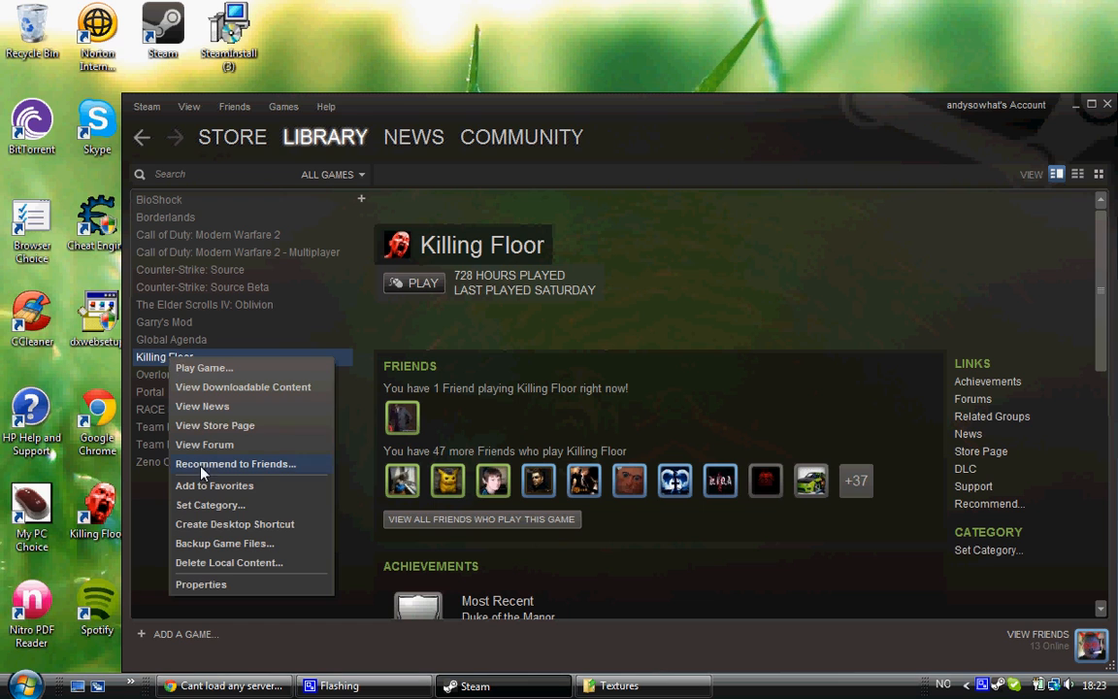
pyautogui.click(201, 584)
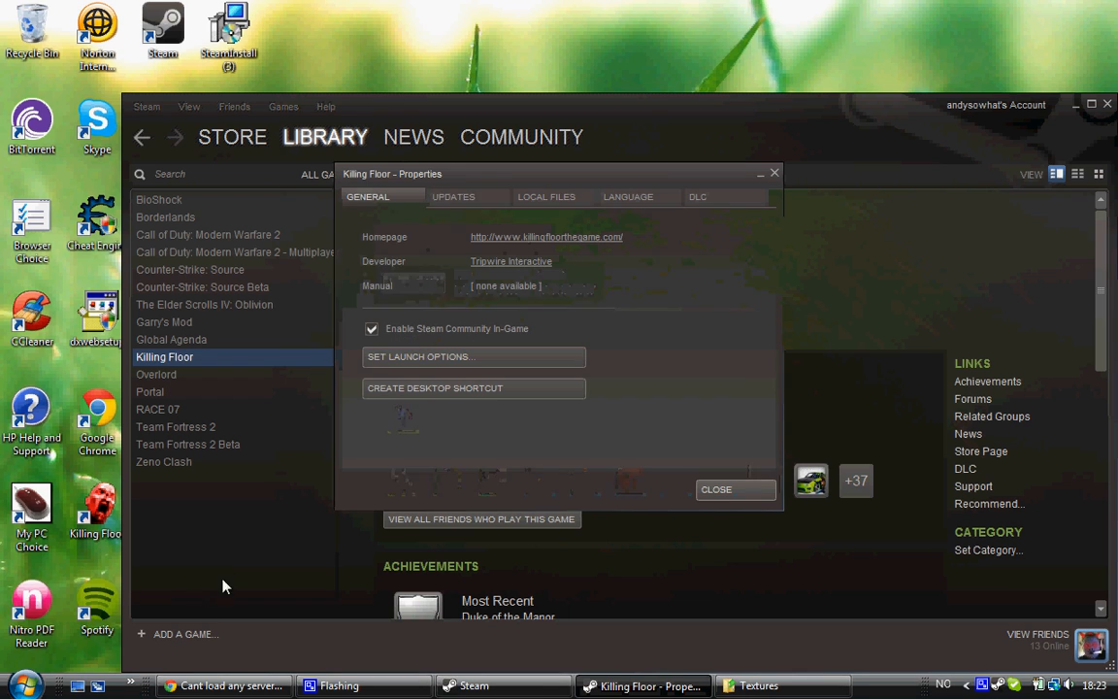
pyautogui.click(547, 197)
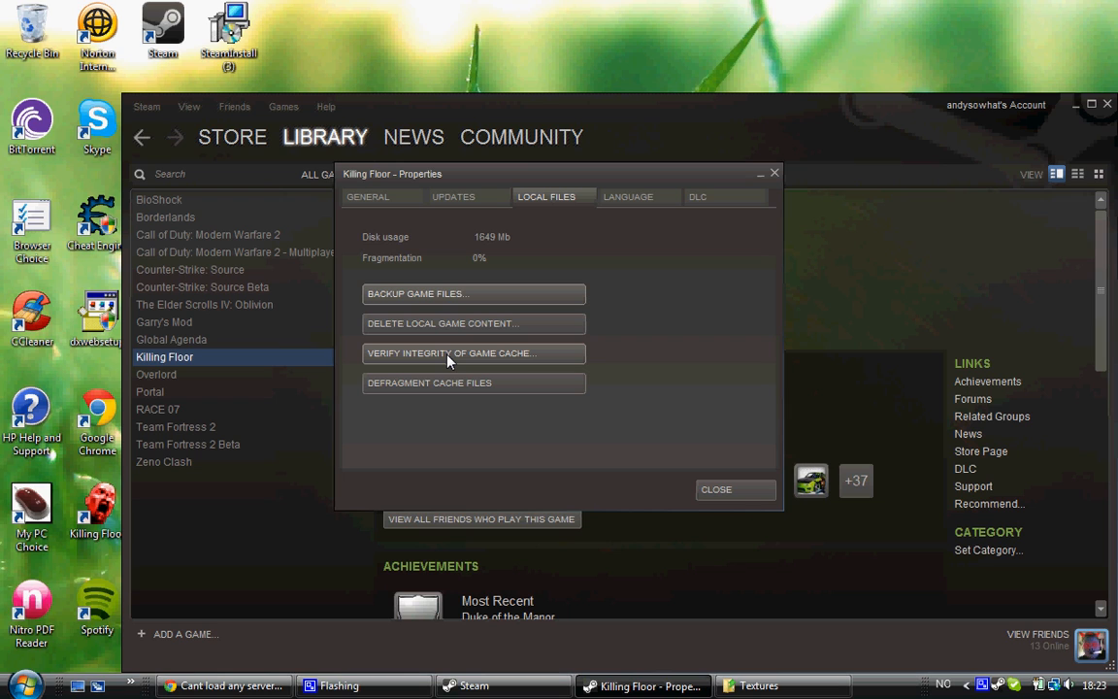
# Step: Run Verify Integrity of Game Cache to re-download the missing texture file
pyautogui.click(473, 353)
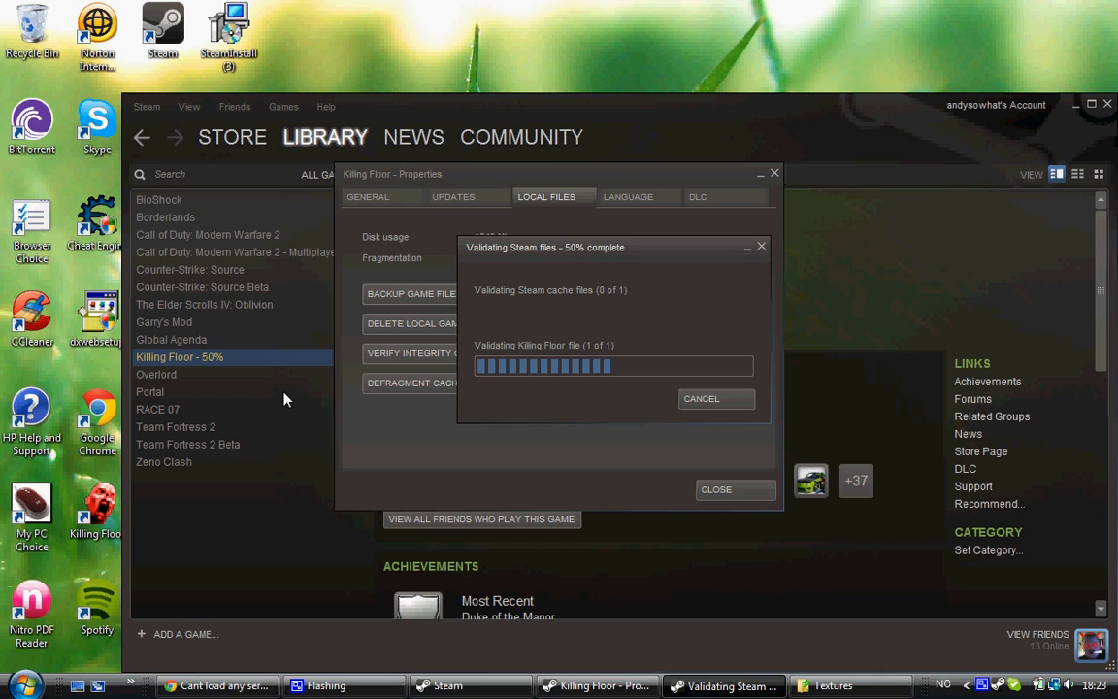
pyautogui.moveTo(307, 365)
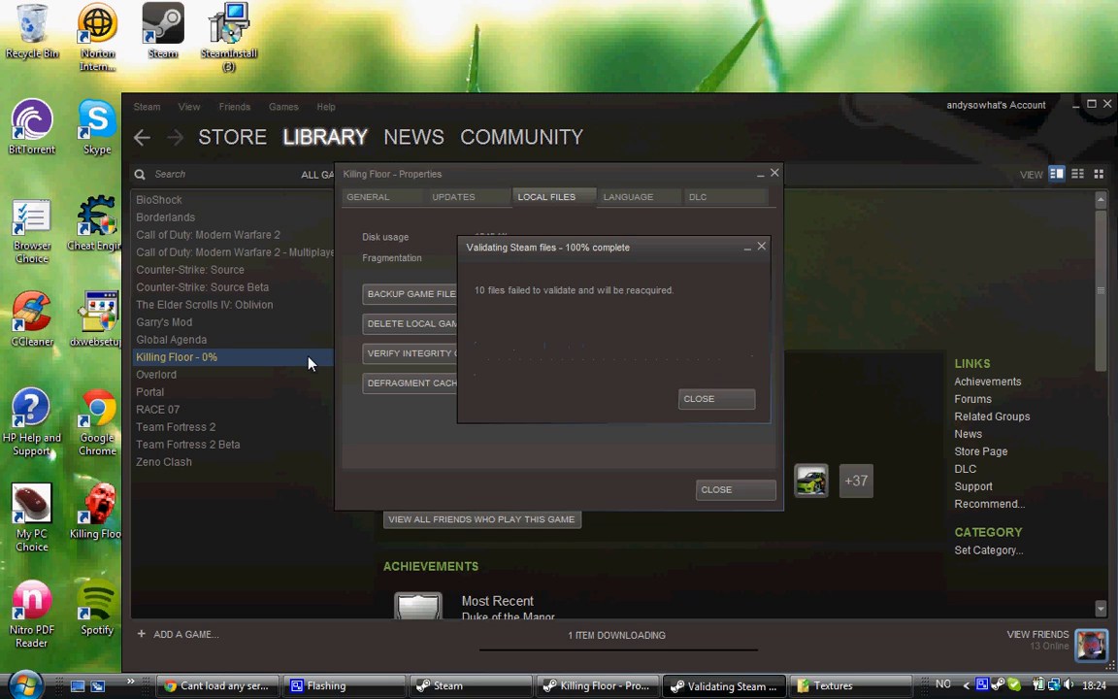
pyautogui.moveTo(485, 286)
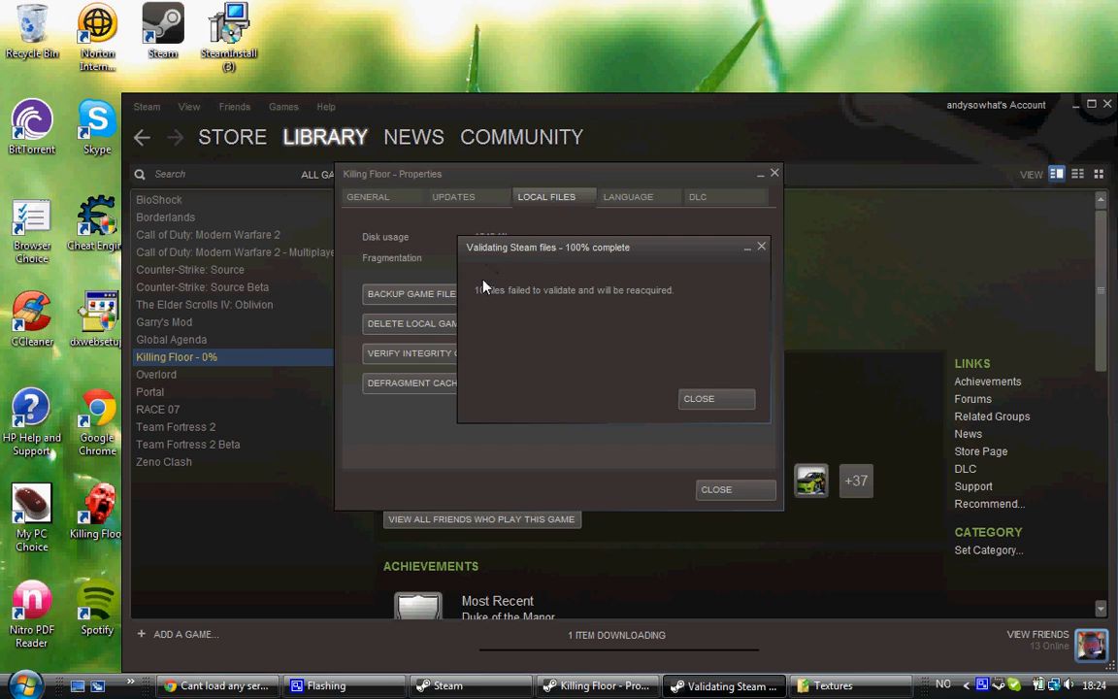